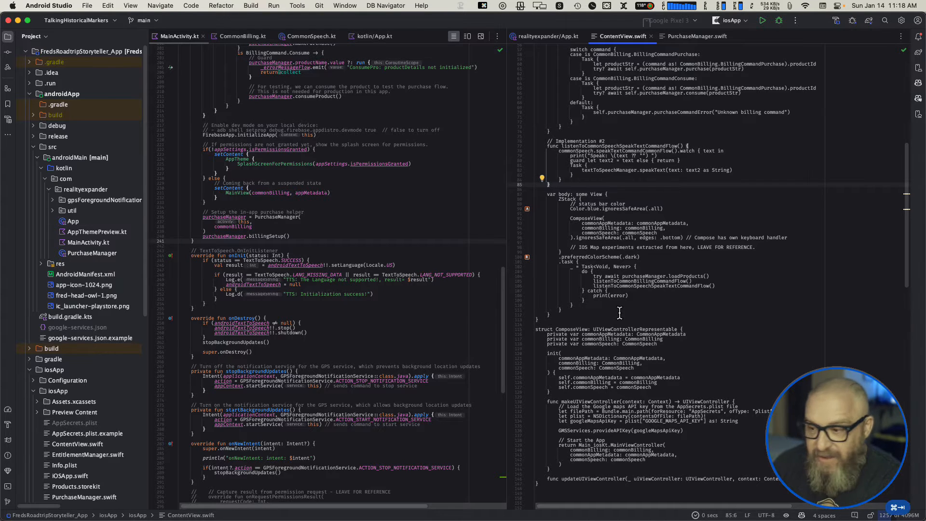
mouse_move(619, 315)
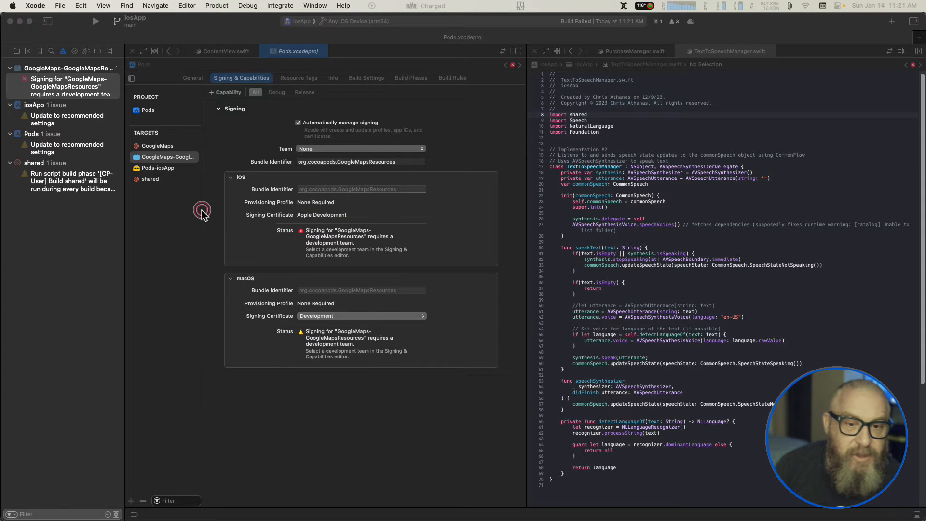
Select the developer's own account as signing Team for the GoogleMaps pod target
left_click(360, 149)
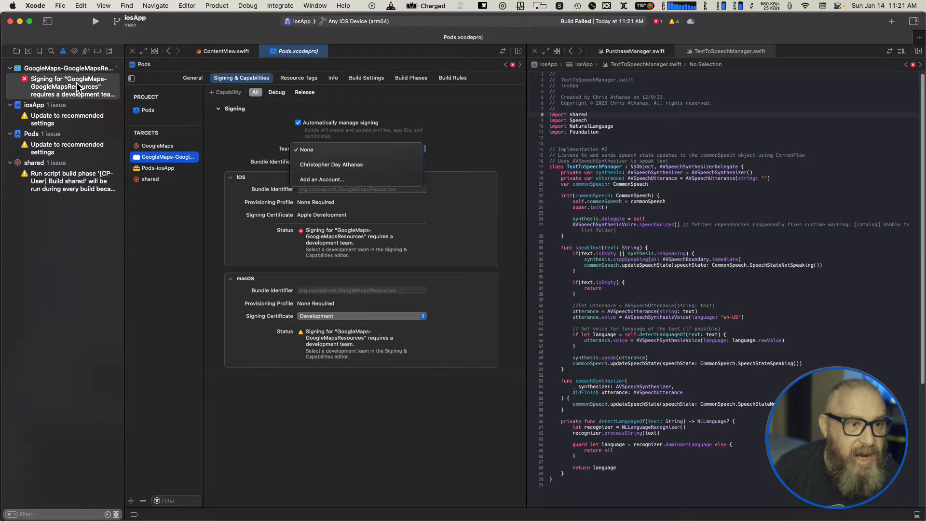
mouse_move(357, 164)
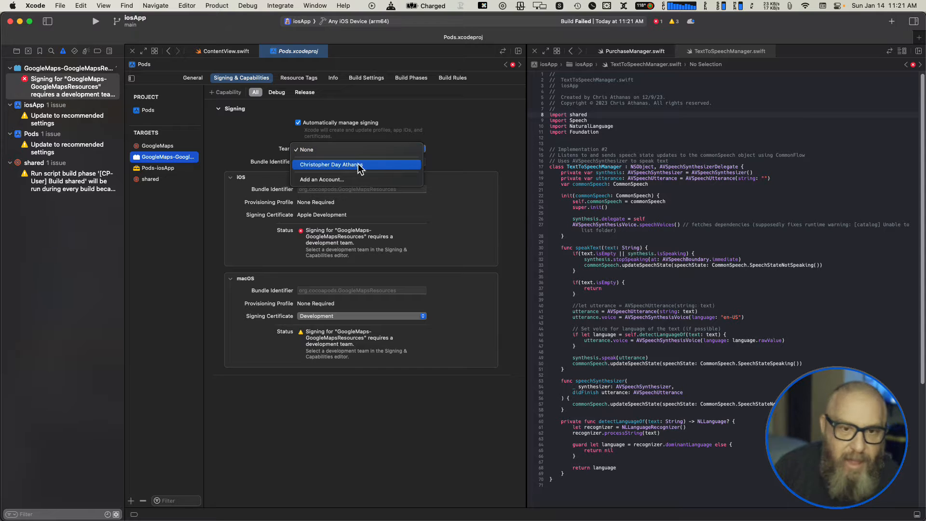
left_click(329, 164)
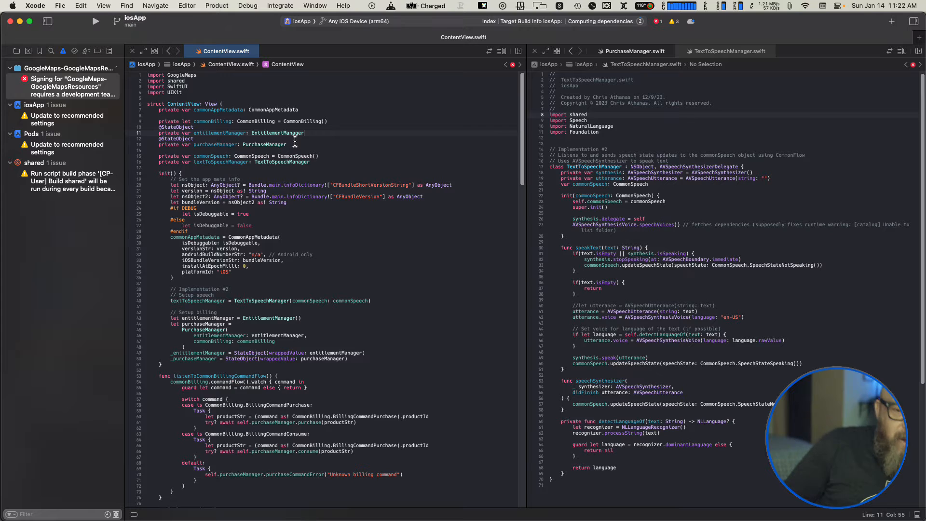
mouse_move(439, 207)
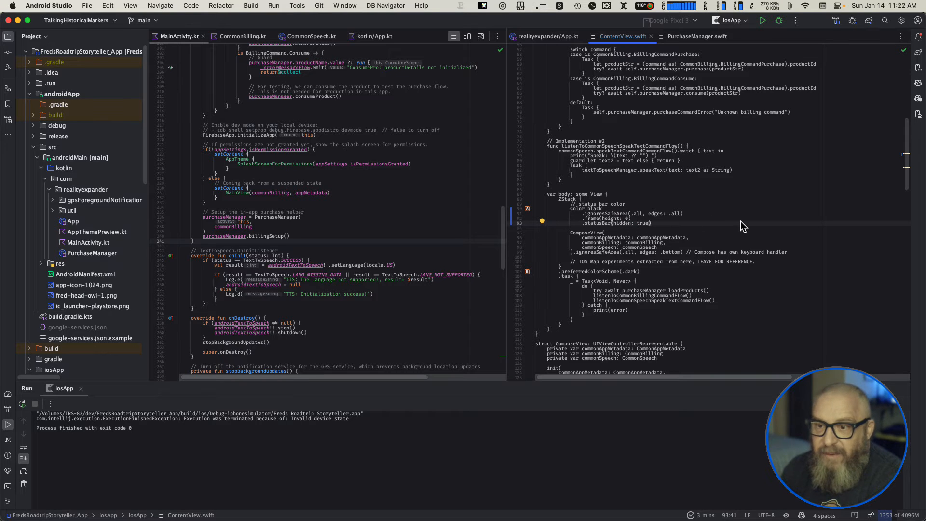
Accept Copilot's Color.black, .frame(height: 0), .statusBar(hidden: true) replacement for Color.blue
left_click_drag(584, 209, 649, 223)
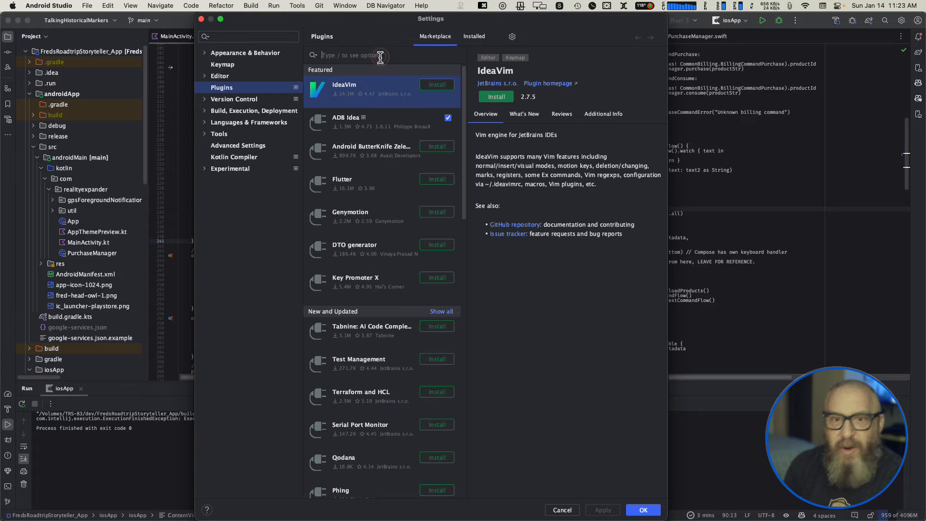
Search the plugin Marketplace for "swift" and view the IdeaSwiftformat plugin details
type("swift")
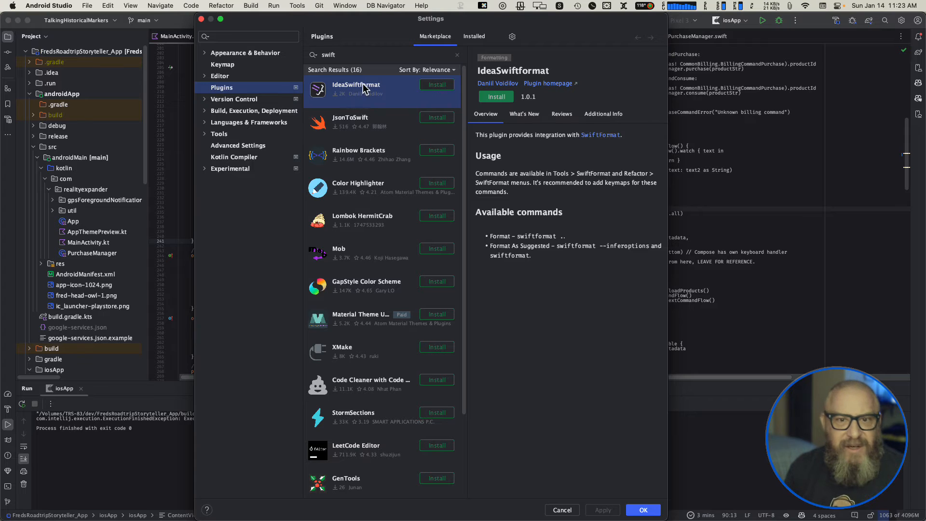
left_click(561, 509)
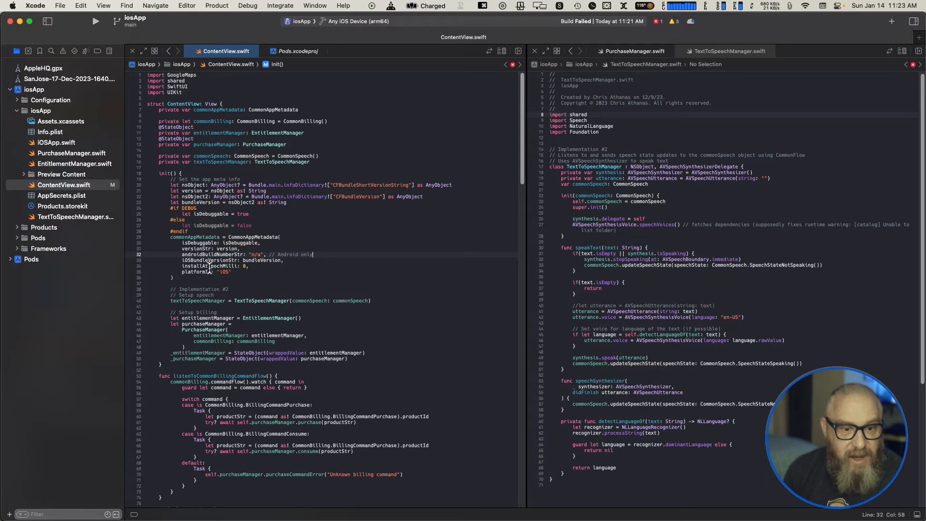
Scroll to var body and focus the synced Color.black status-bar line
scroll("down", 3)
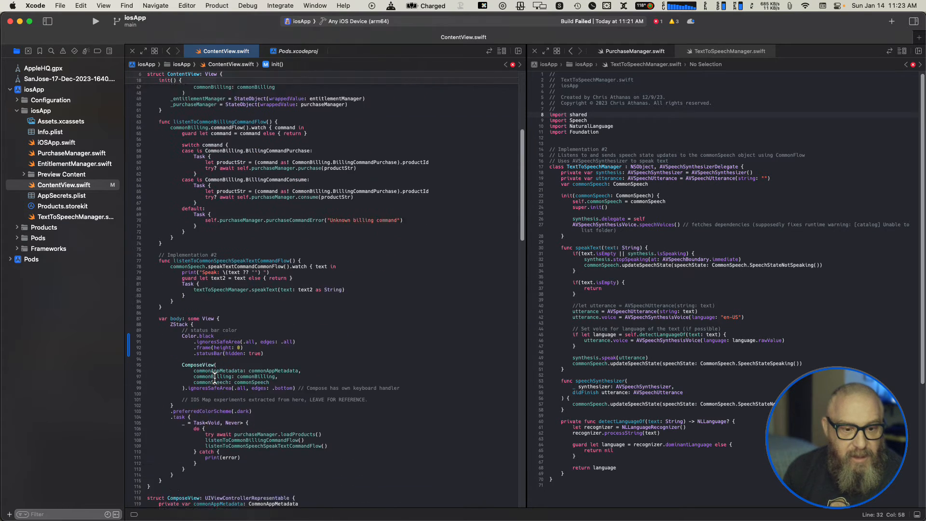
scroll("down", 3)
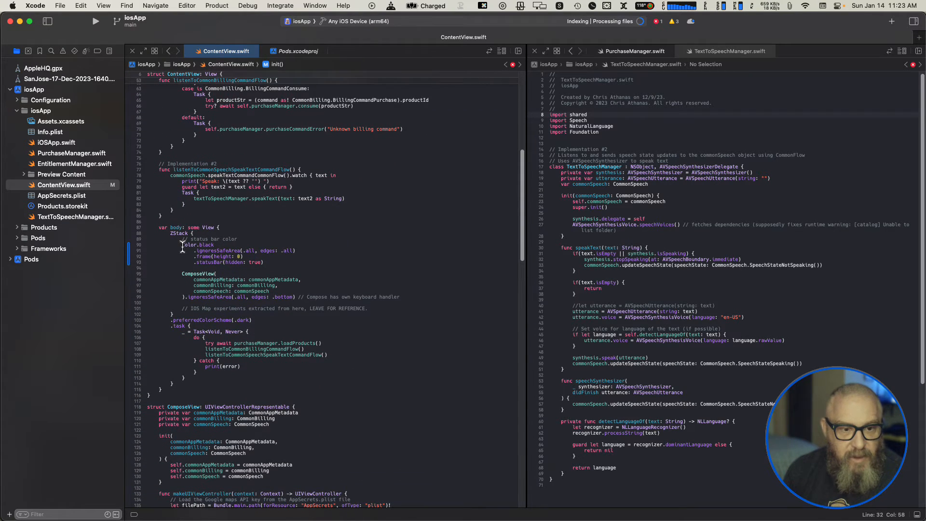
left_click(183, 244)
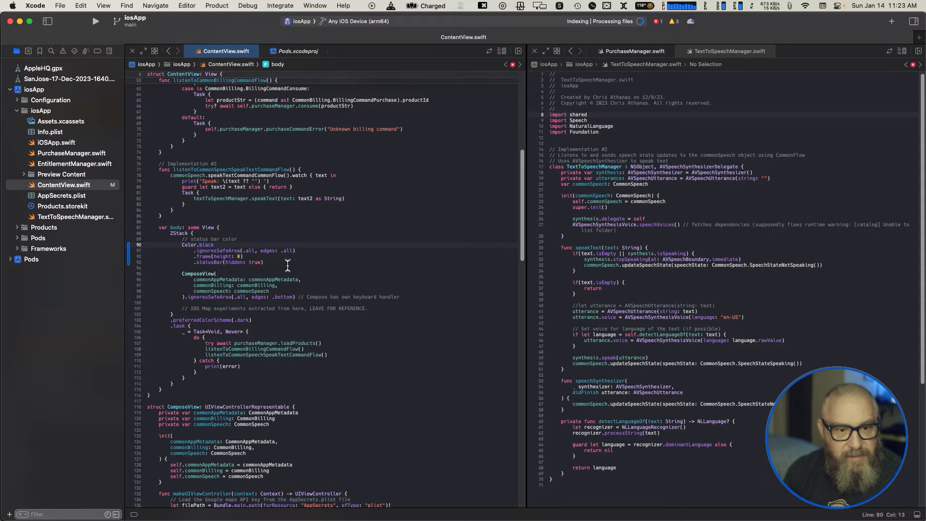
mouse_move(281, 257)
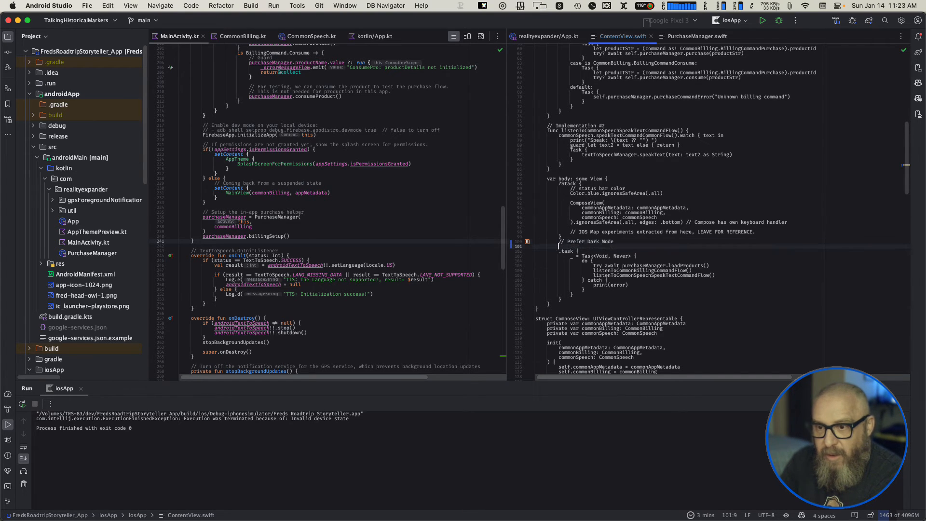
Add .preferredColorScheme(.dark) under a // Prefer Dark Mode comment with Color.blue restored
type(".preferredColorScheme(.dark)")
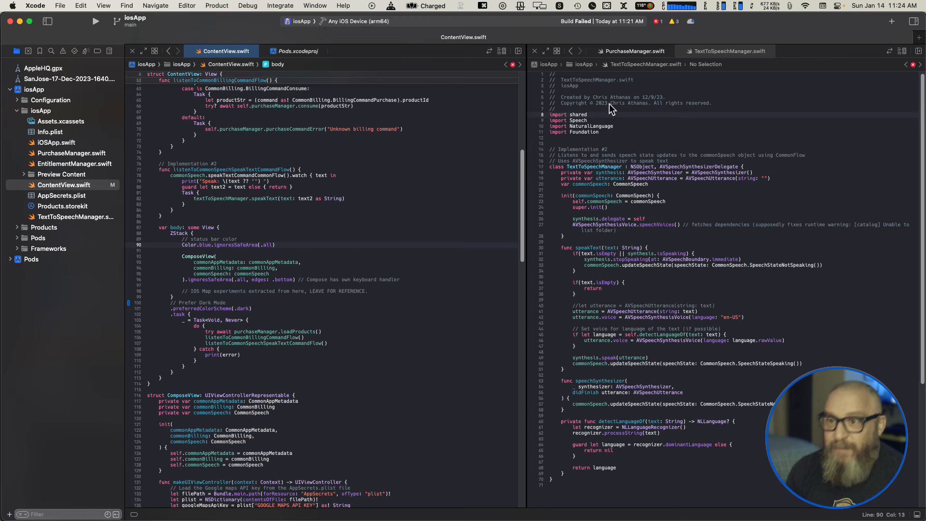
mouse_move(222, 33)
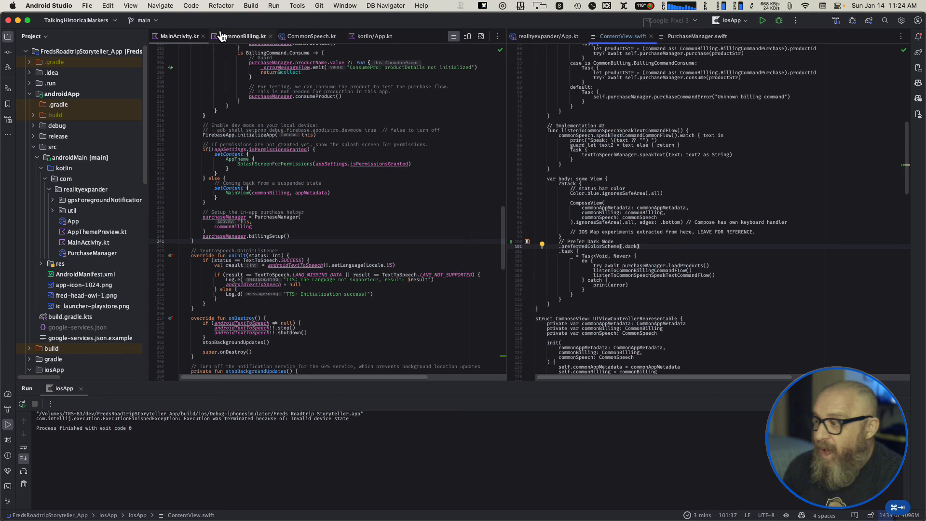
mouse_move(764, 151)
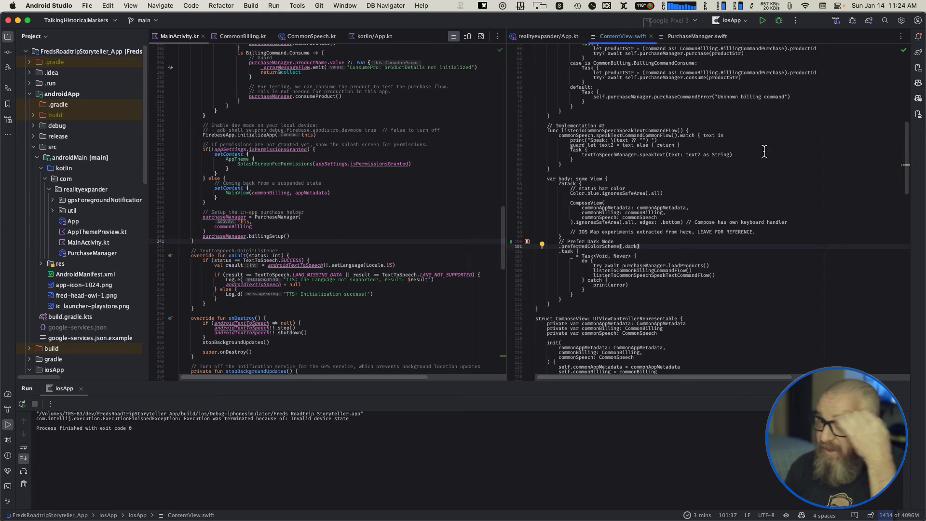